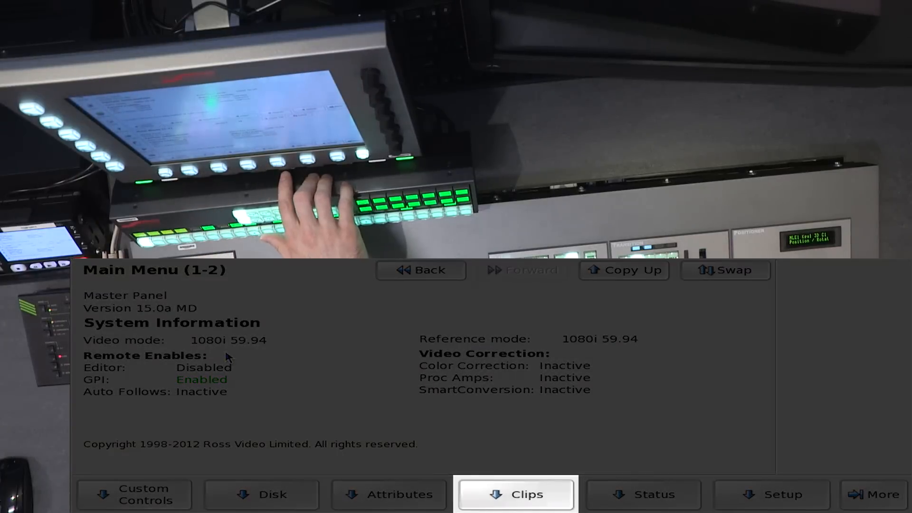
Step: Assign the iceVision server ID to clip 000 on PB 2 and cue it to 00:00:00:00
{"action": "left_click", "coordinate": [514, 494]}
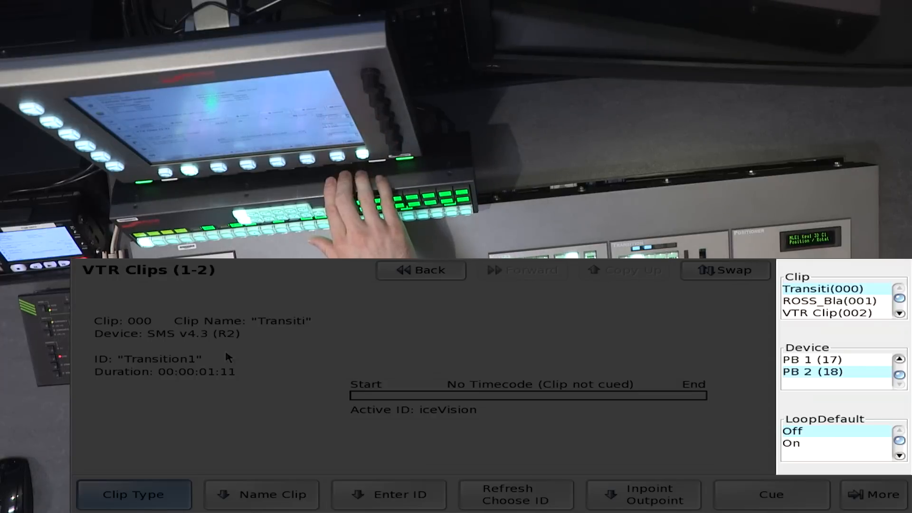
{"action": "left_click", "coordinate": [514, 494]}
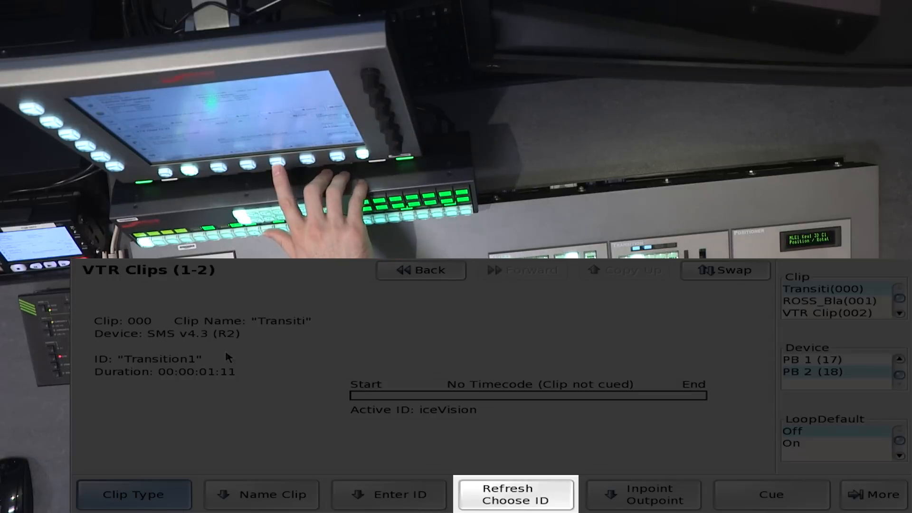
{"action": "left_click", "coordinate": [515, 493]}
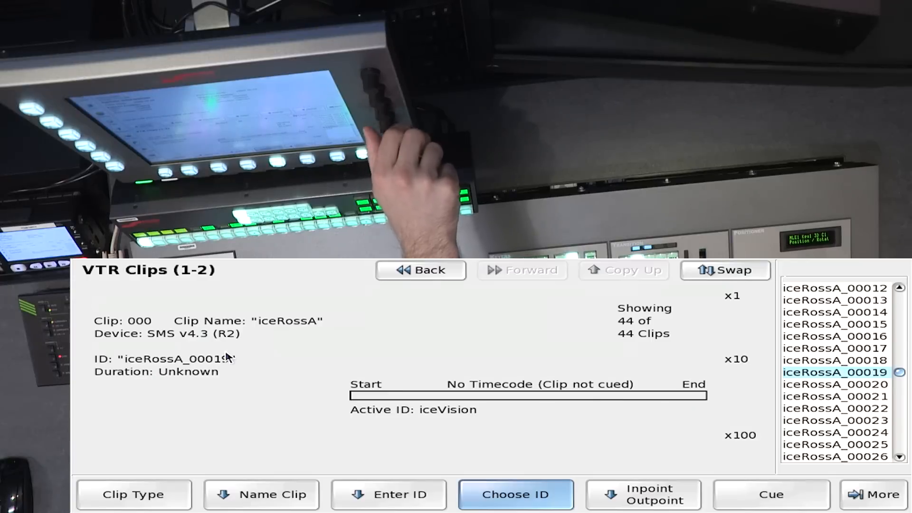
{"action": "left_click", "coordinate": [770, 494]}
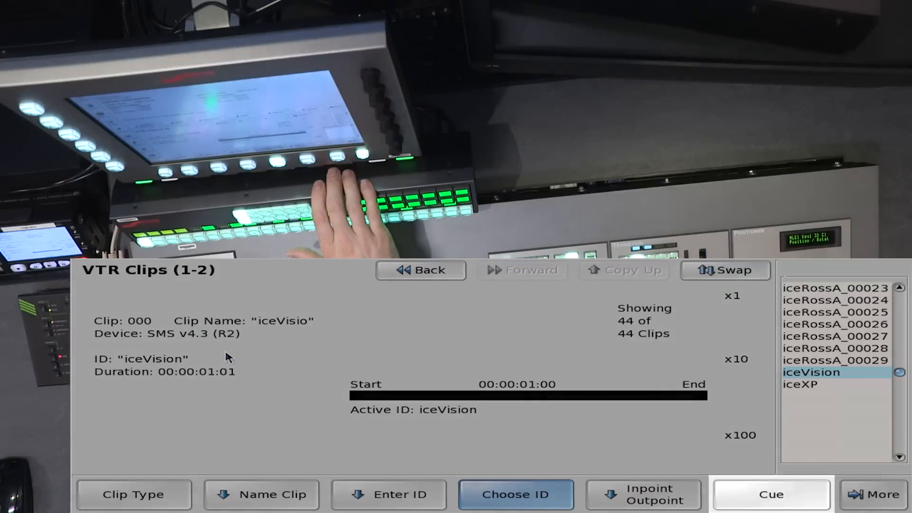
{"action": "left_click", "coordinate": [770, 494]}
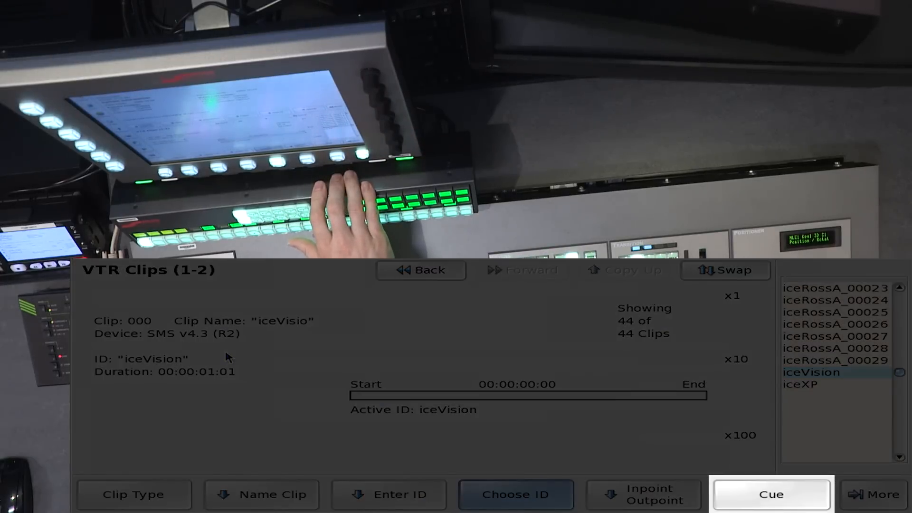
Step: Give clip 001 the ROSS_BlackStorm ID on PB 1 with LoopDefault On and set its in and out points
{"action": "left_click", "coordinate": [133, 494]}
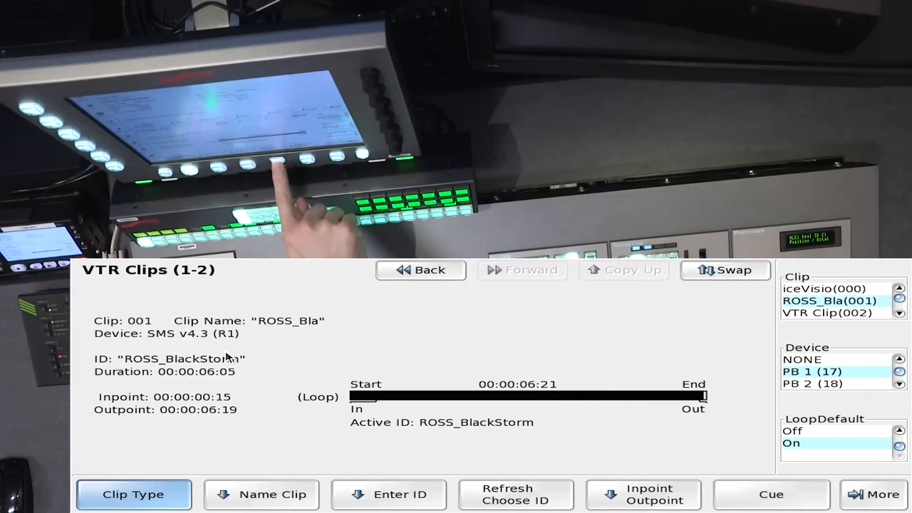
{"action": "left_click", "coordinate": [515, 494]}
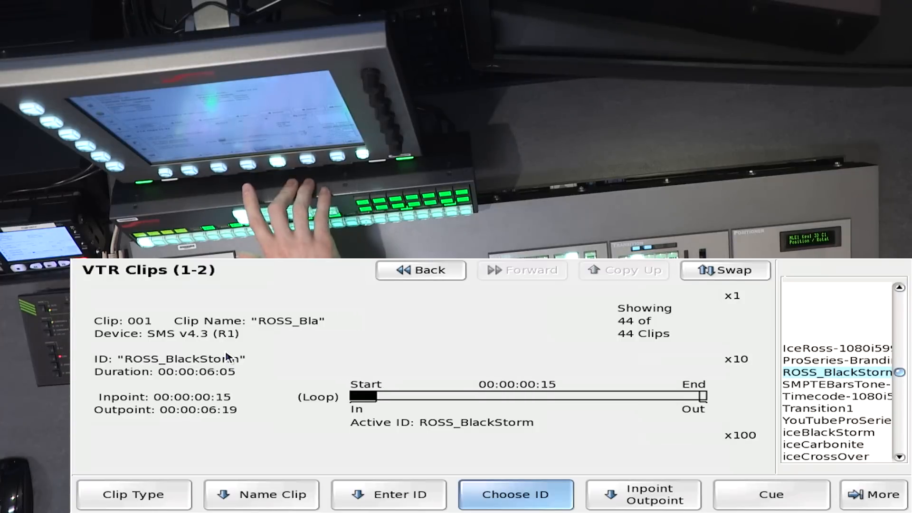
{"action": "left_click", "coordinate": [642, 493]}
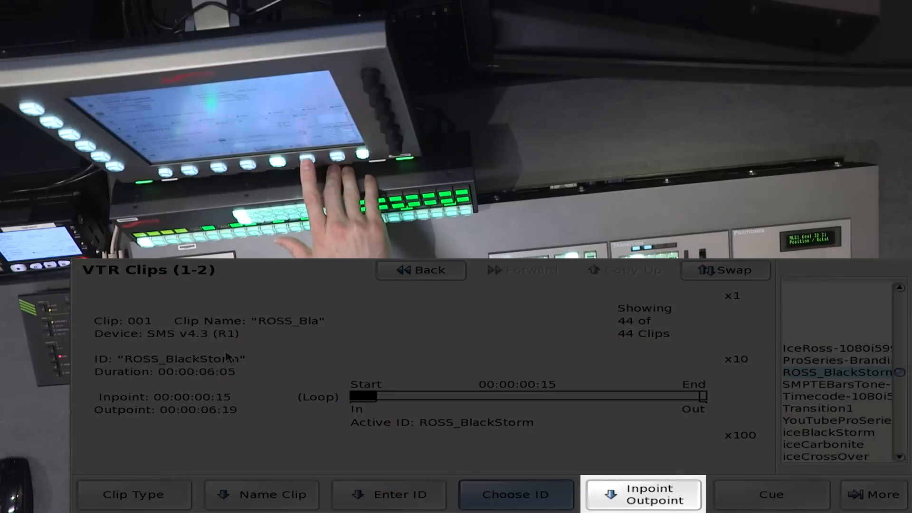
{"action": "left_click", "coordinate": [643, 493]}
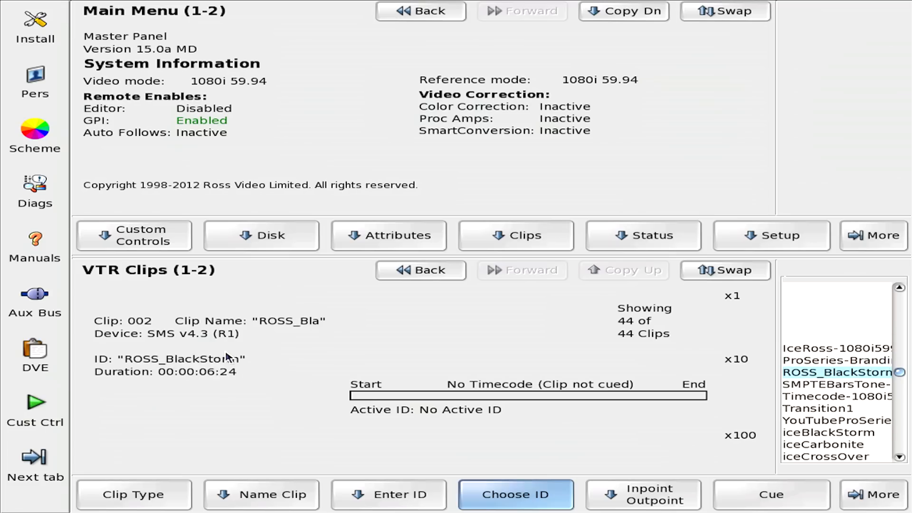
Step: Choose the SMPTEBarsTone-1080i5994 ID for clip 002
{"action": "left_click", "coordinate": [832, 373]}
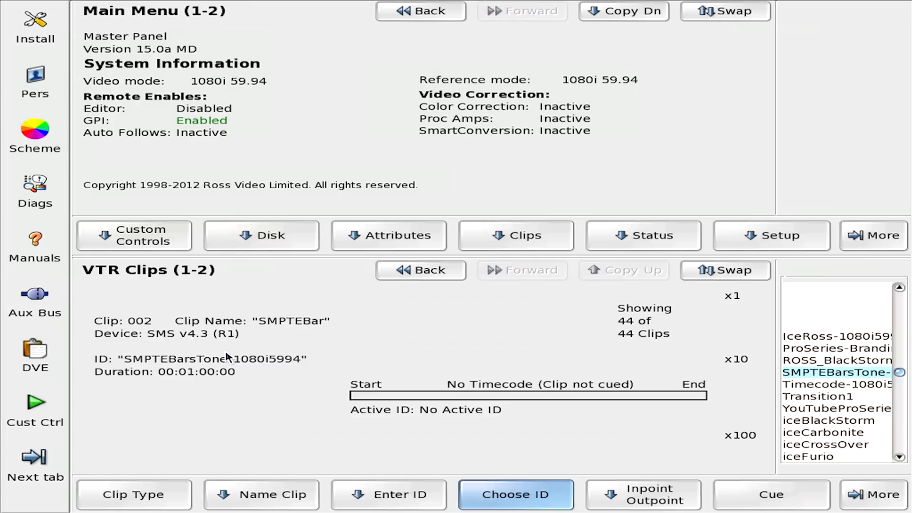
Step: Back out of clip setup to the Main Menu system information page
{"action": "left_click", "coordinate": [770, 493]}
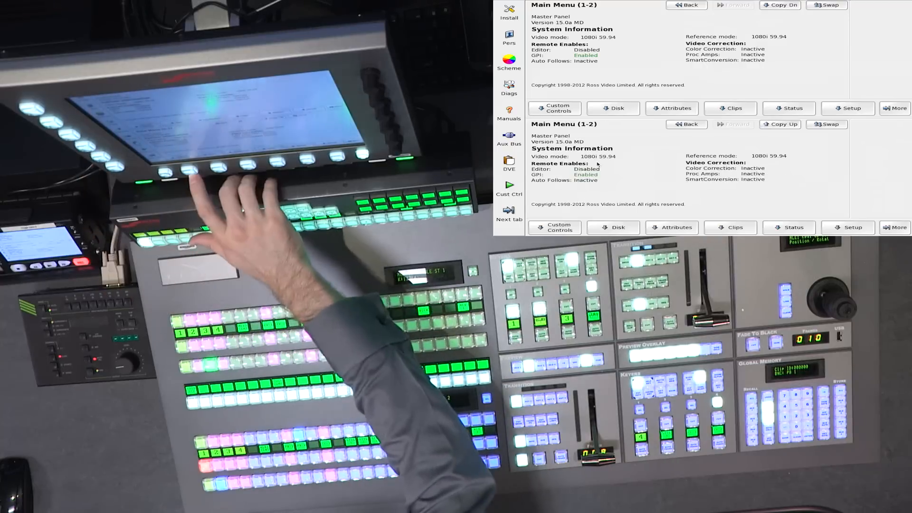
Step: Begin recording a custom control on Bank 1 Button 8 and bring up the Insert Special choices
{"action": "left_click", "coordinate": [554, 107]}
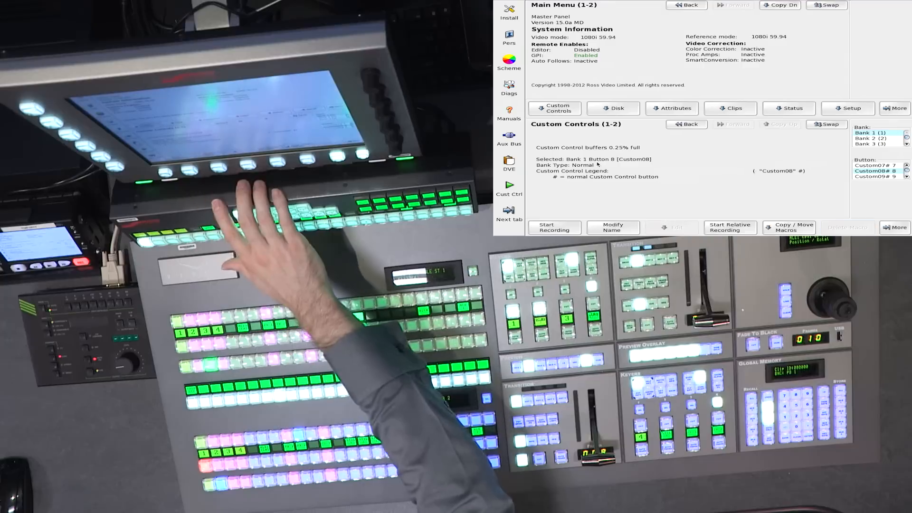
{"action": "left_click", "coordinate": [554, 227]}
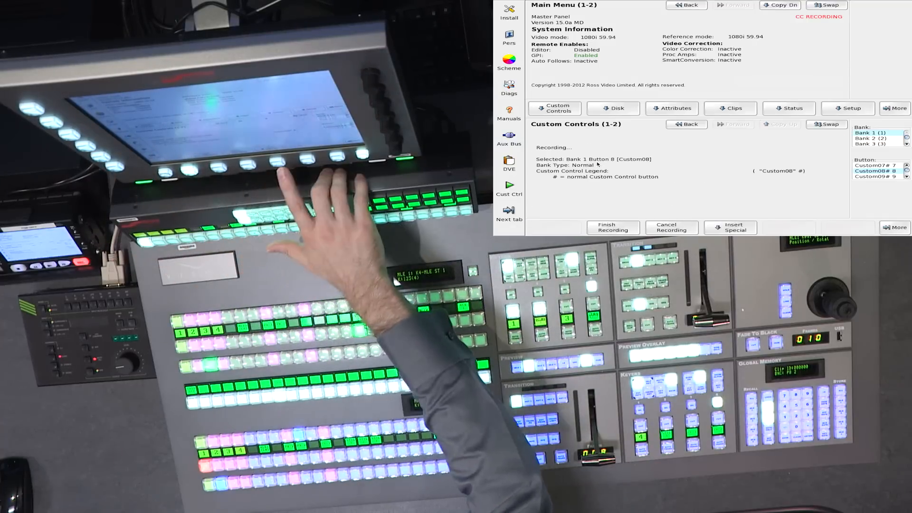
{"action": "left_click", "coordinate": [729, 227]}
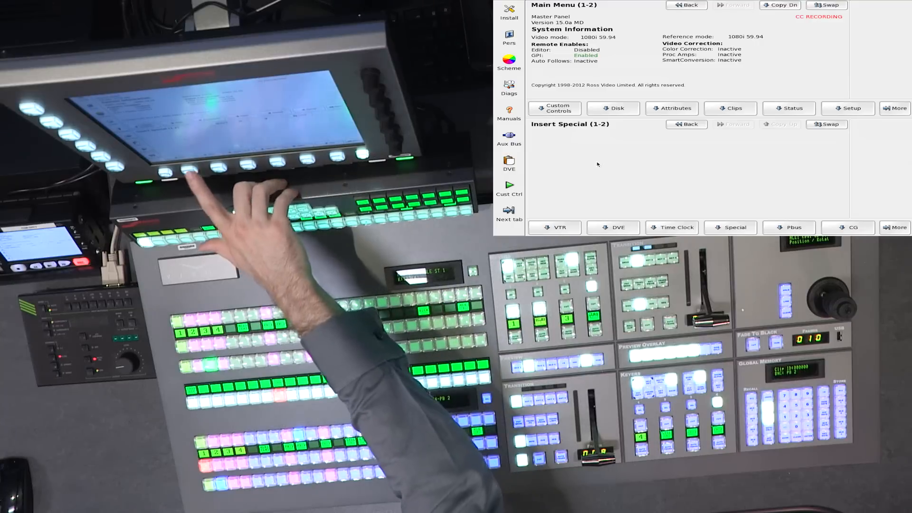
{"action": "left_click", "coordinate": [554, 227]}
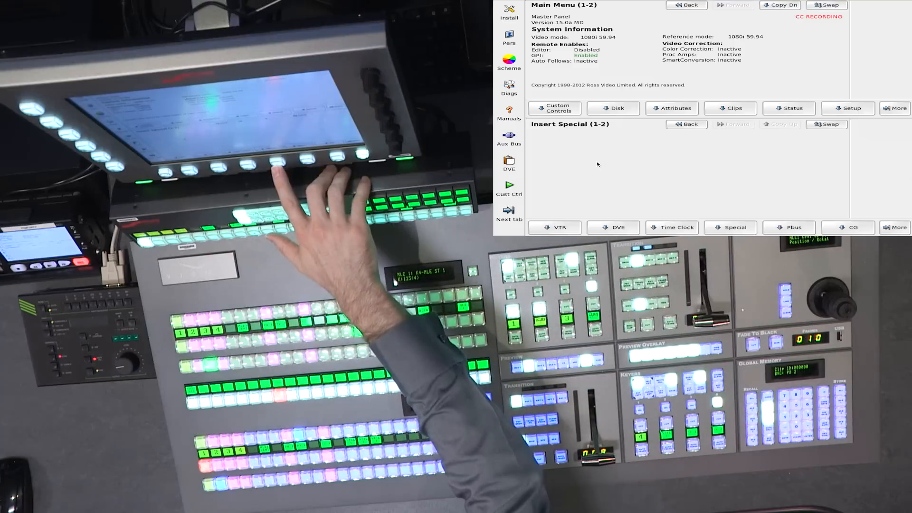
Step: Insert a Hold CC special event into the custom control recording
{"action": "left_click", "coordinate": [733, 227]}
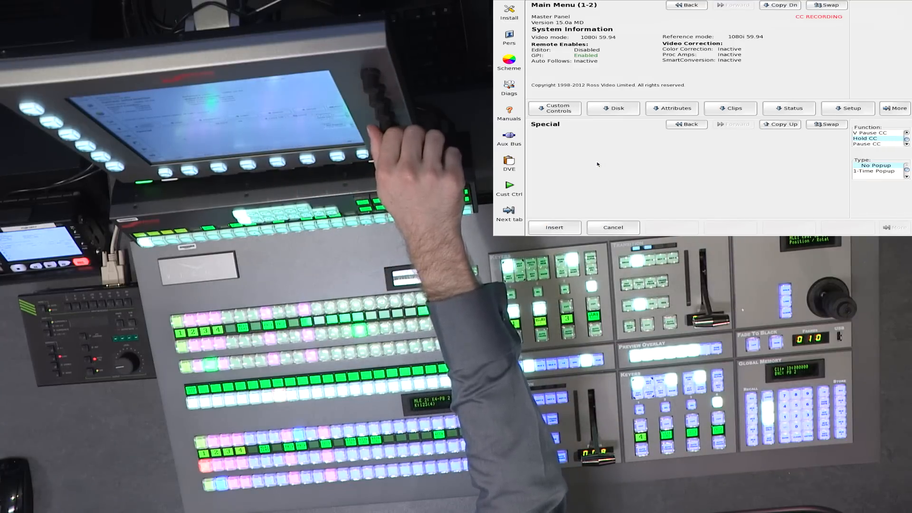
{"action": "left_click", "coordinate": [875, 138]}
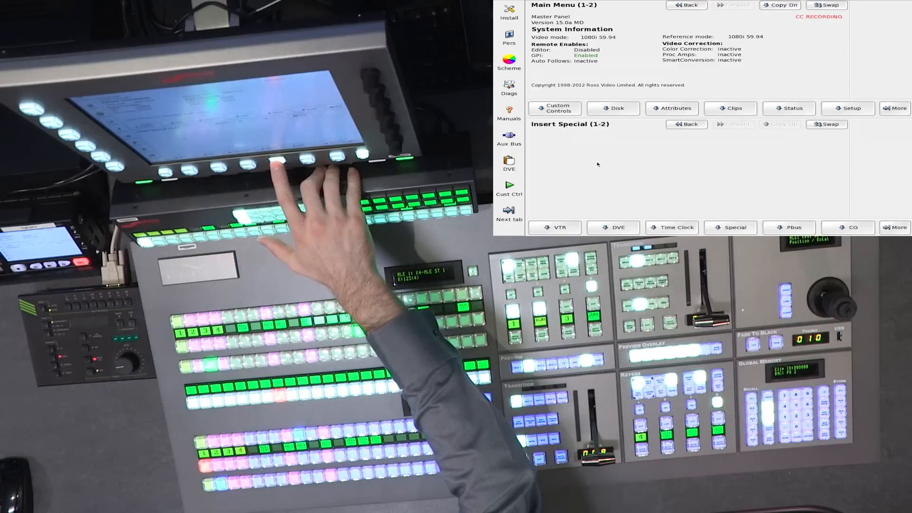
{"action": "left_click", "coordinate": [734, 227]}
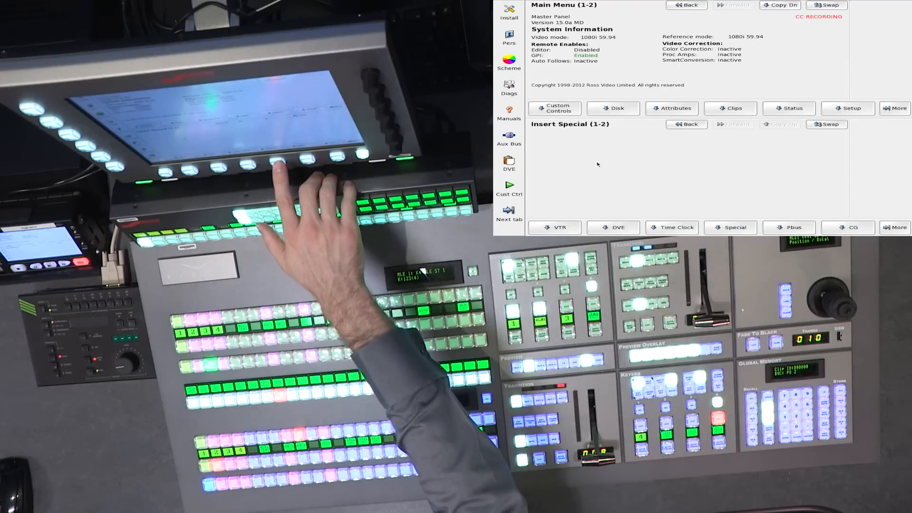
Step: Insert a 20-frame Pause CC event, then record the panel transition
{"action": "left_click", "coordinate": [735, 227]}
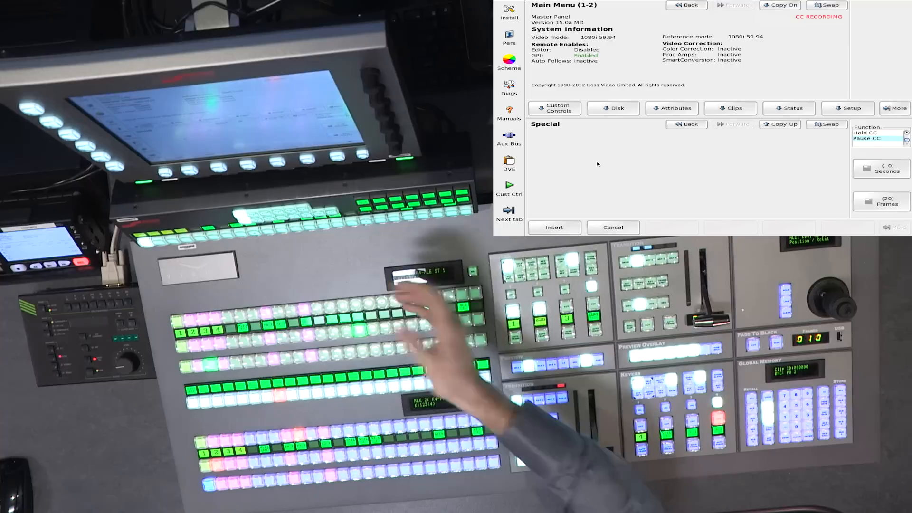
{"action": "left_click", "coordinate": [553, 227]}
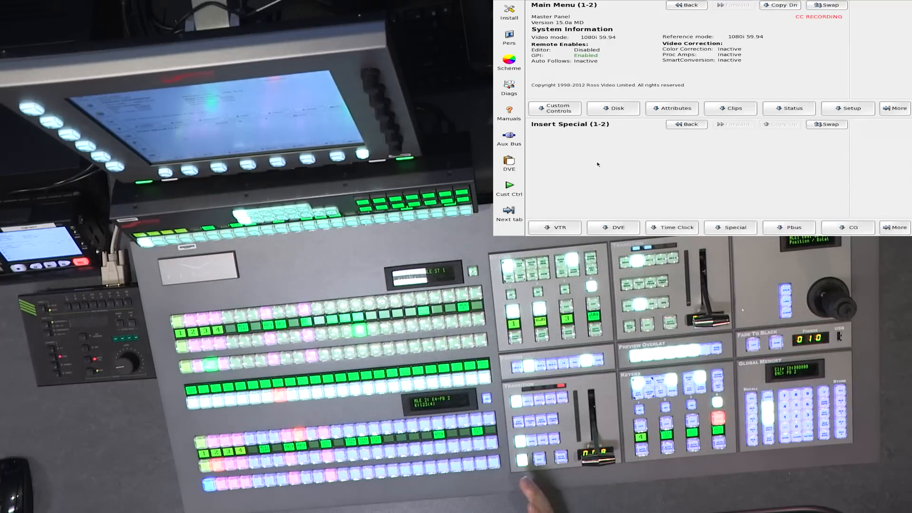
{"action": "left_click", "coordinate": [730, 227]}
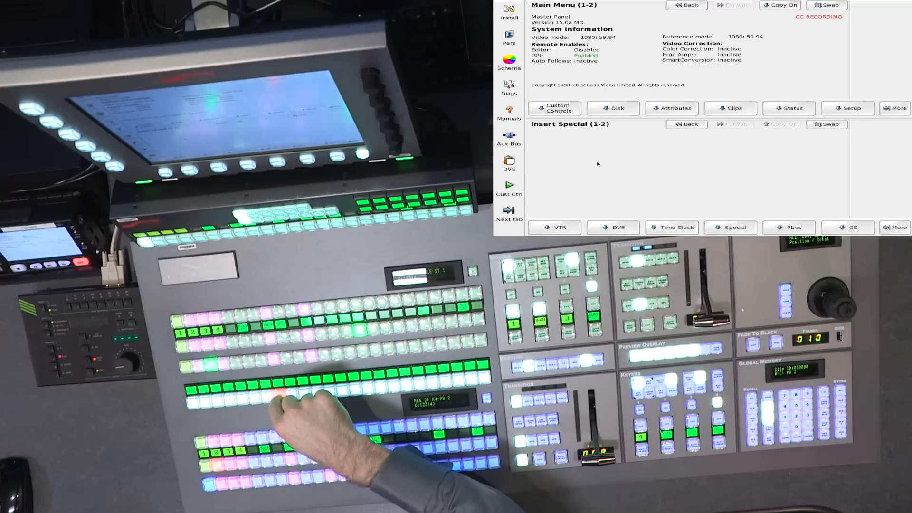
Step: Finish recording and enter VIS WIPE as the custom control's name on the on-screen keyboard
{"action": "left_click", "coordinate": [553, 108]}
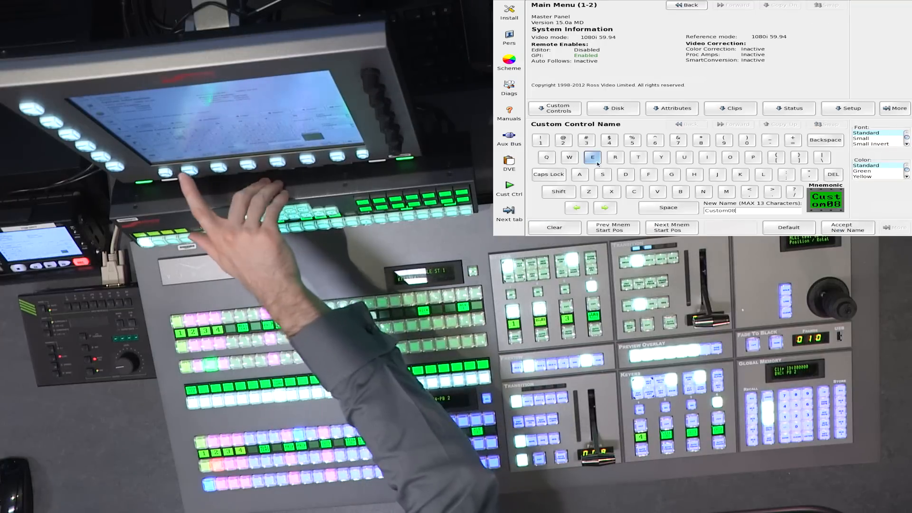
{"action": "left_click", "coordinate": [554, 227]}
{"action": "type", "text": "VIS"}
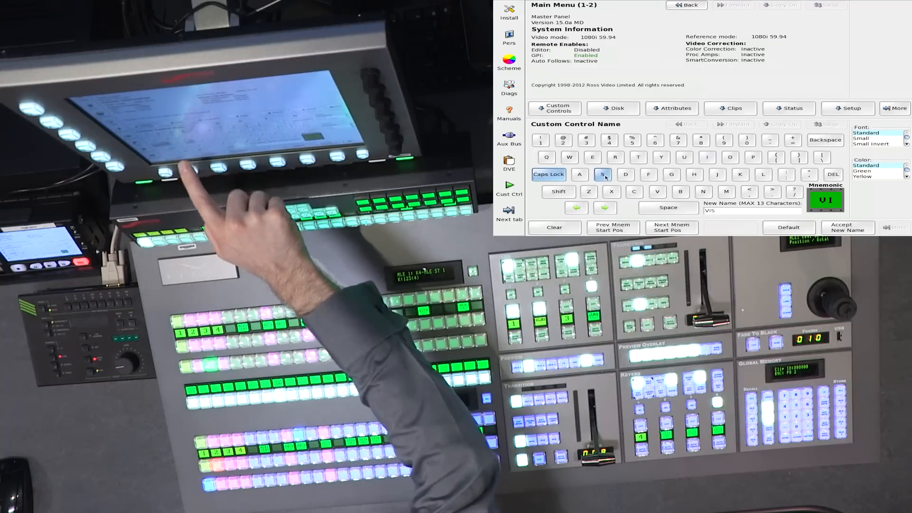
{"action": "left_click", "coordinate": [569, 156]}
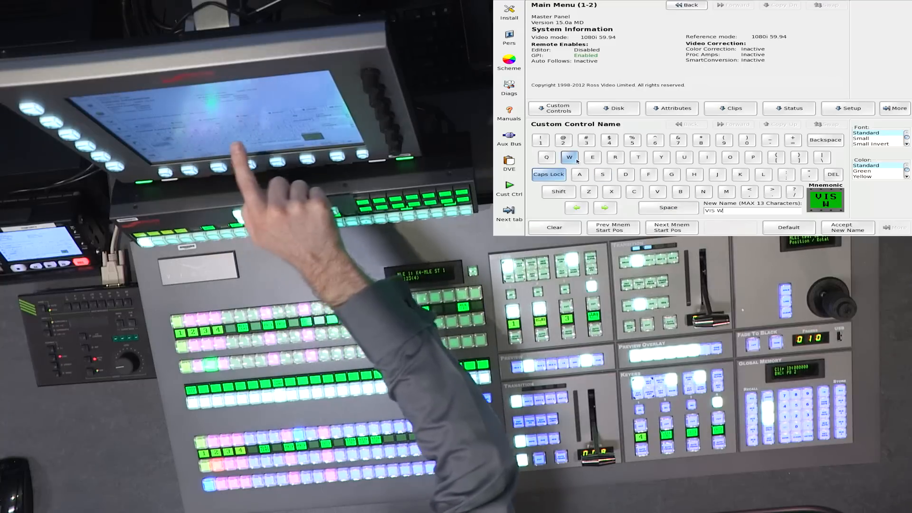
{"action": "left_click", "coordinate": [591, 157]}
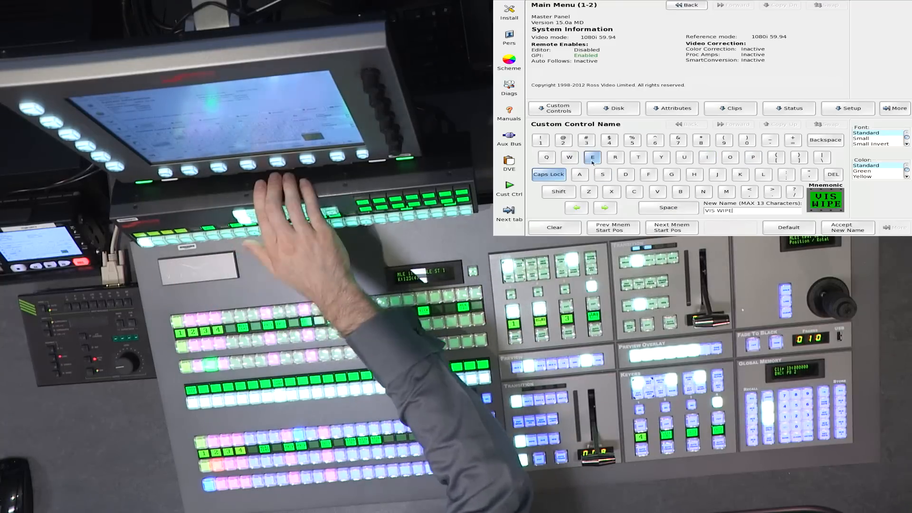